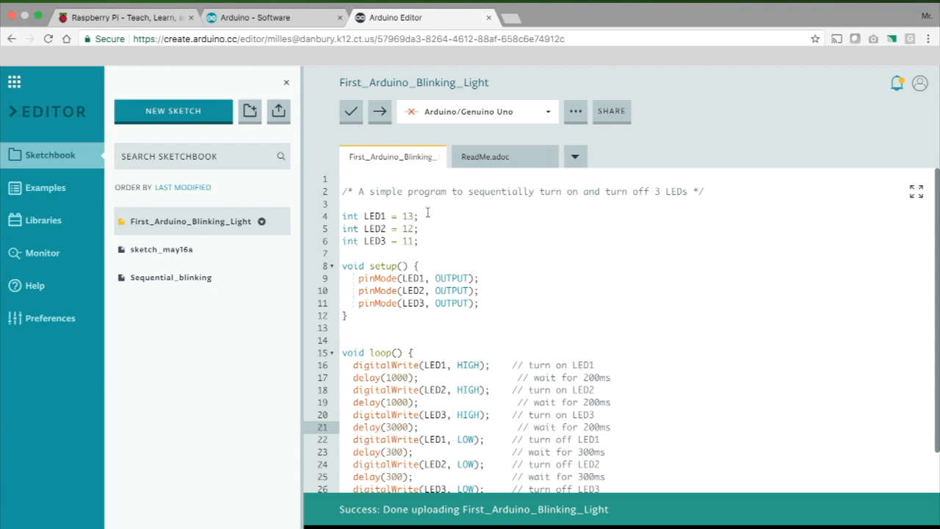
# - Set the delays on lines 17, 19 and 21 to delay(200), then attempt an upload
pyautogui.scroll(-3)
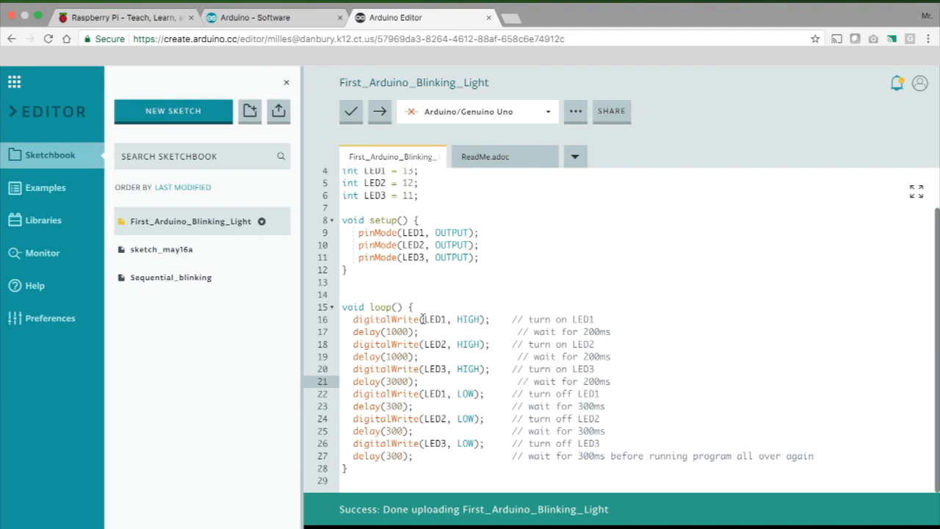
pyautogui.click(398, 332)
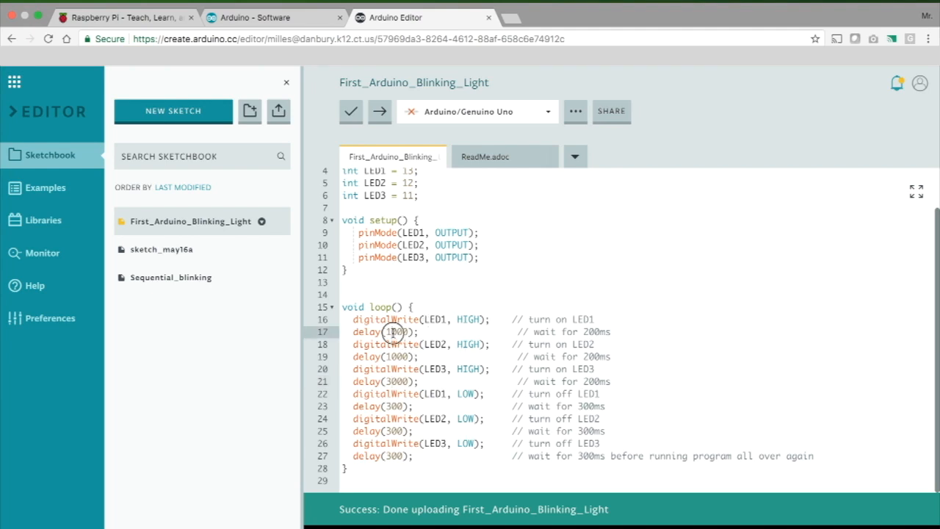
pyautogui.click(395, 331)
pyautogui.write('2')
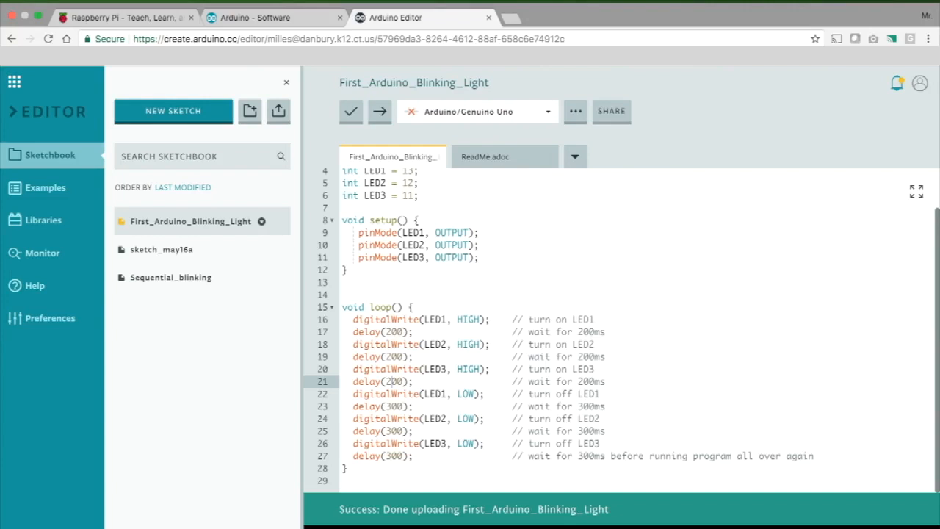
pyautogui.moveTo(498, 291)
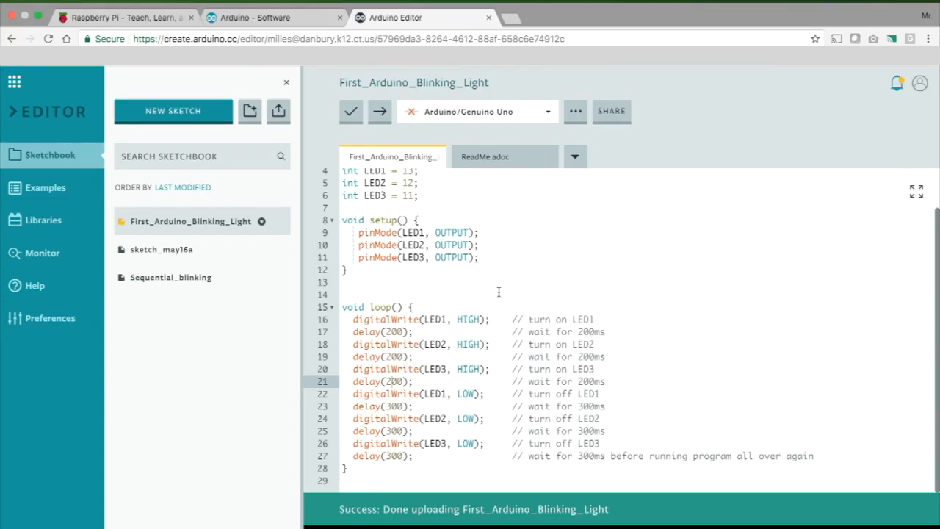
pyautogui.click(380, 111)
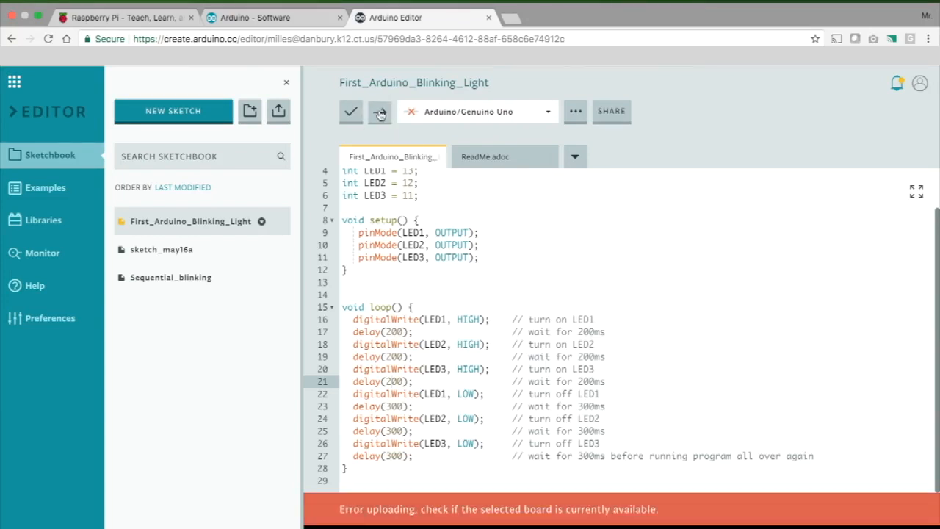